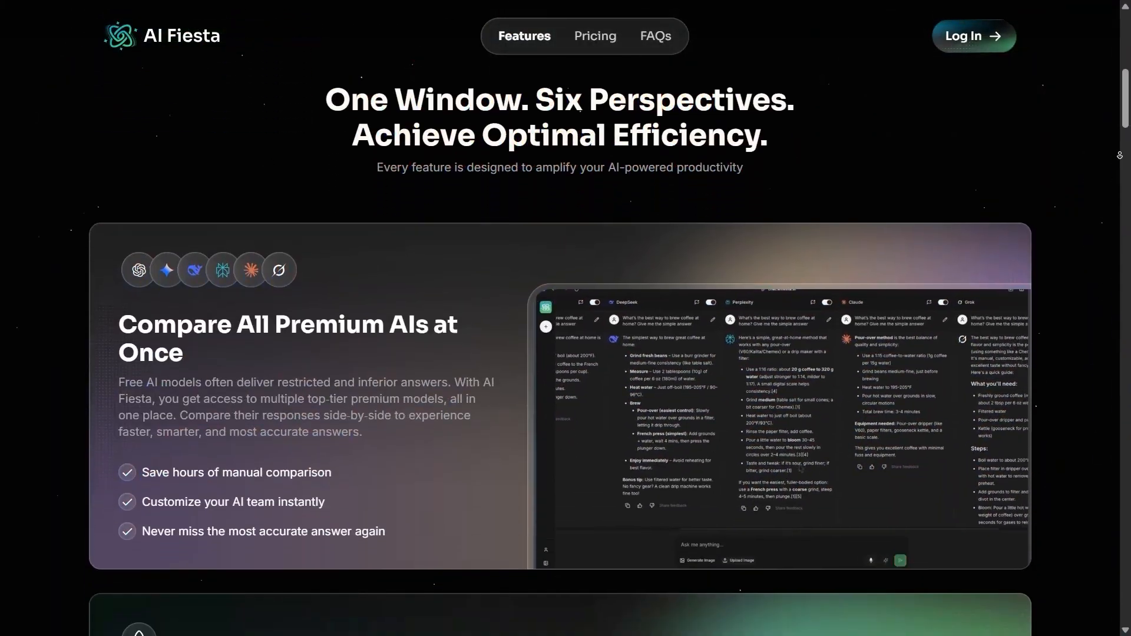
# - Scroll through the Features page sections before entering the multi-chat workspace
pyautogui.scroll(-3)
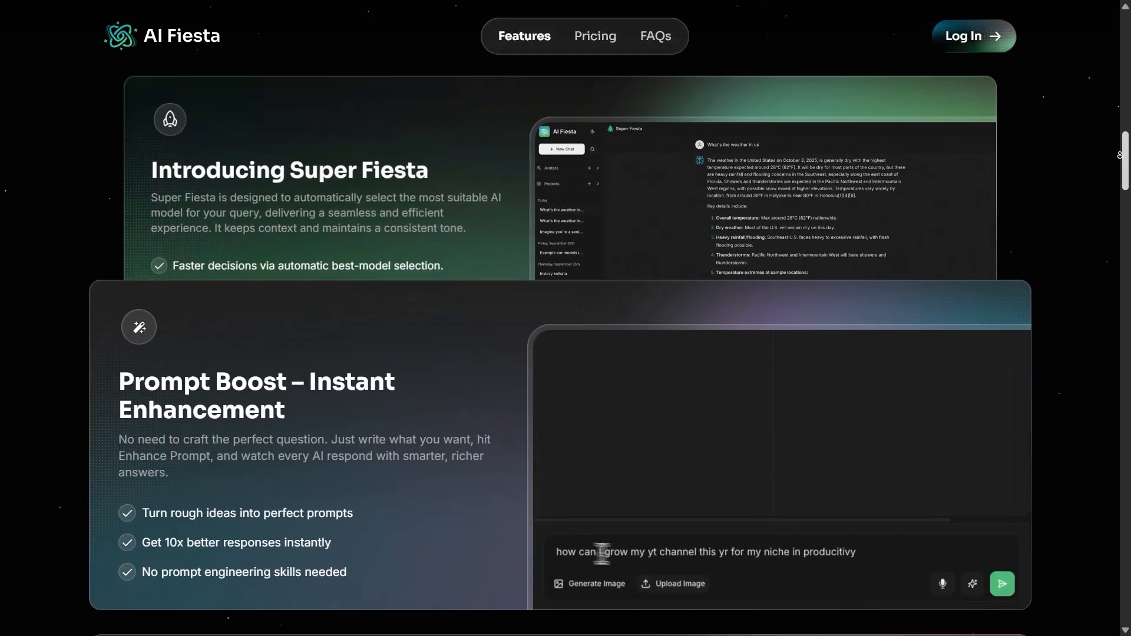
pyautogui.scroll(-3)
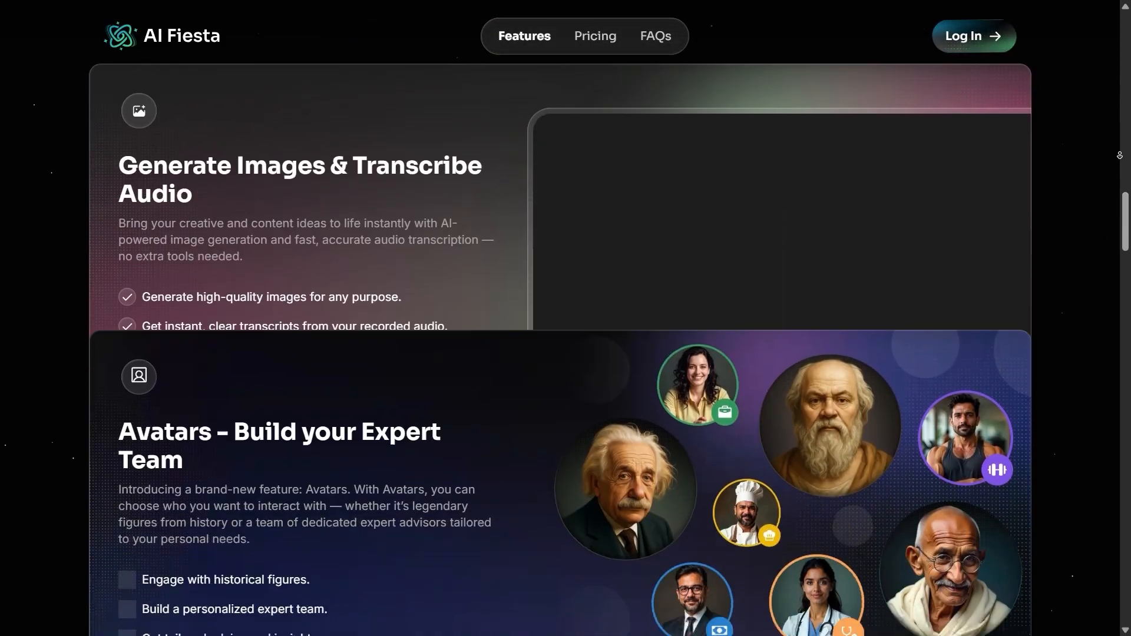
pyautogui.scroll(-3)
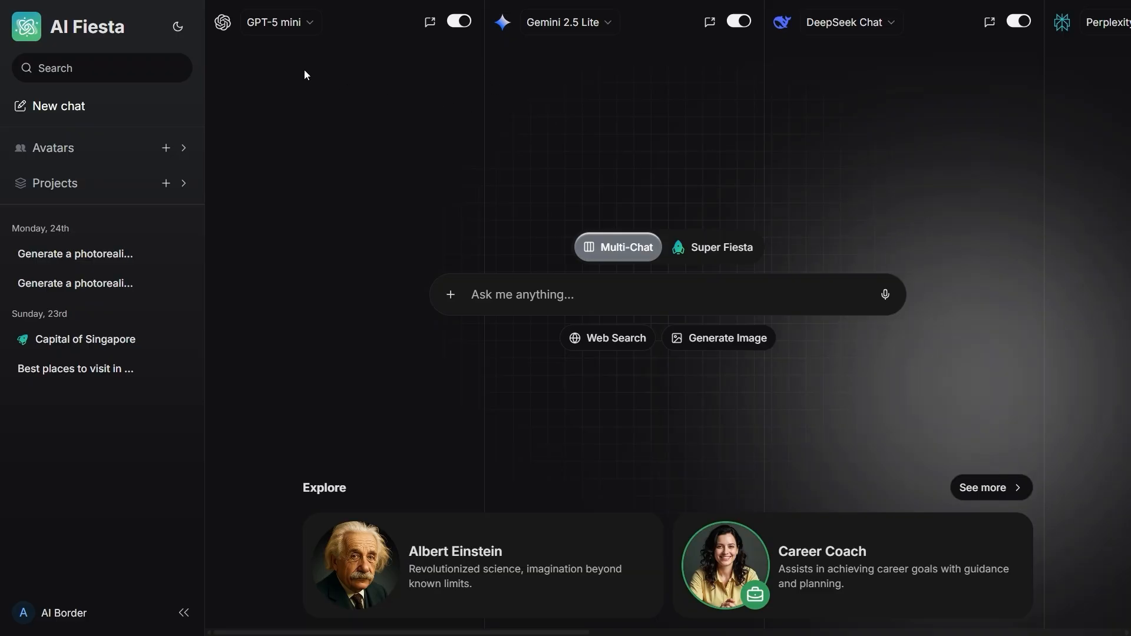
# - Switch the chat from multi-model to Super Fiesta automatic single-model mode
pyautogui.click(281, 21)
pyautogui.write('Best places to visit in Singapore.')
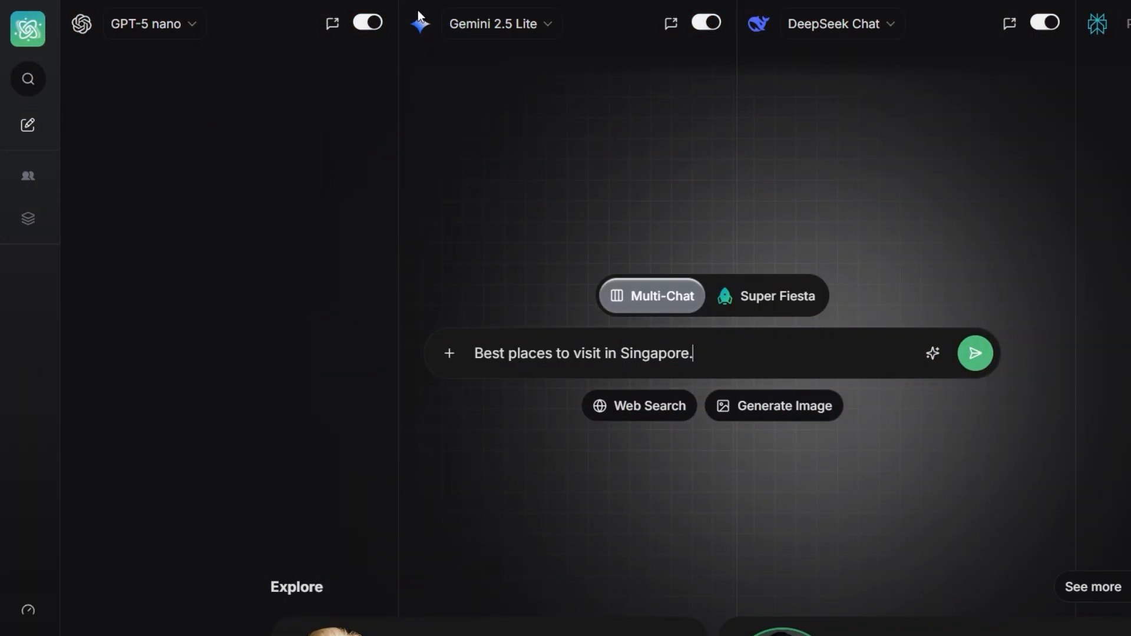
pyautogui.moveTo(706, 23)
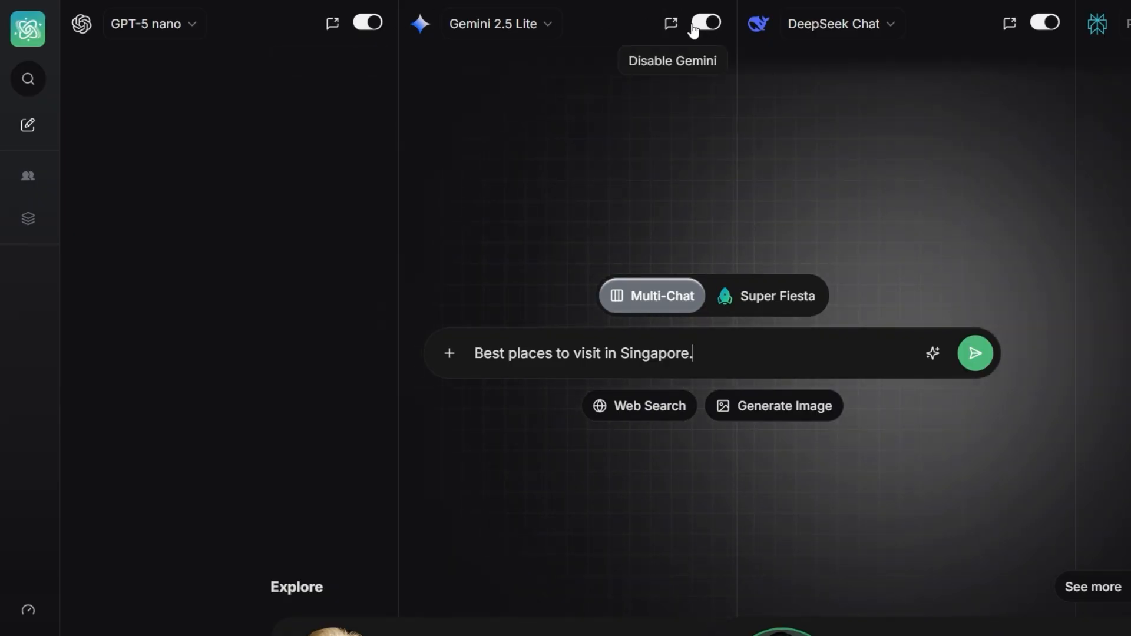
pyautogui.moveTo(728, 18)
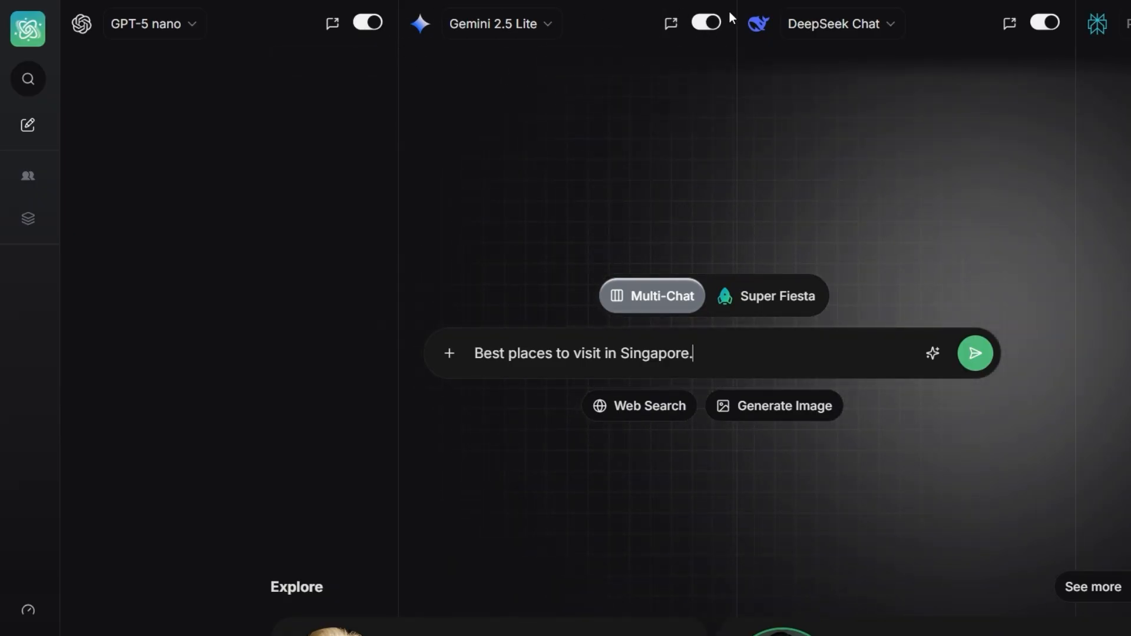
pyautogui.click(974, 352)
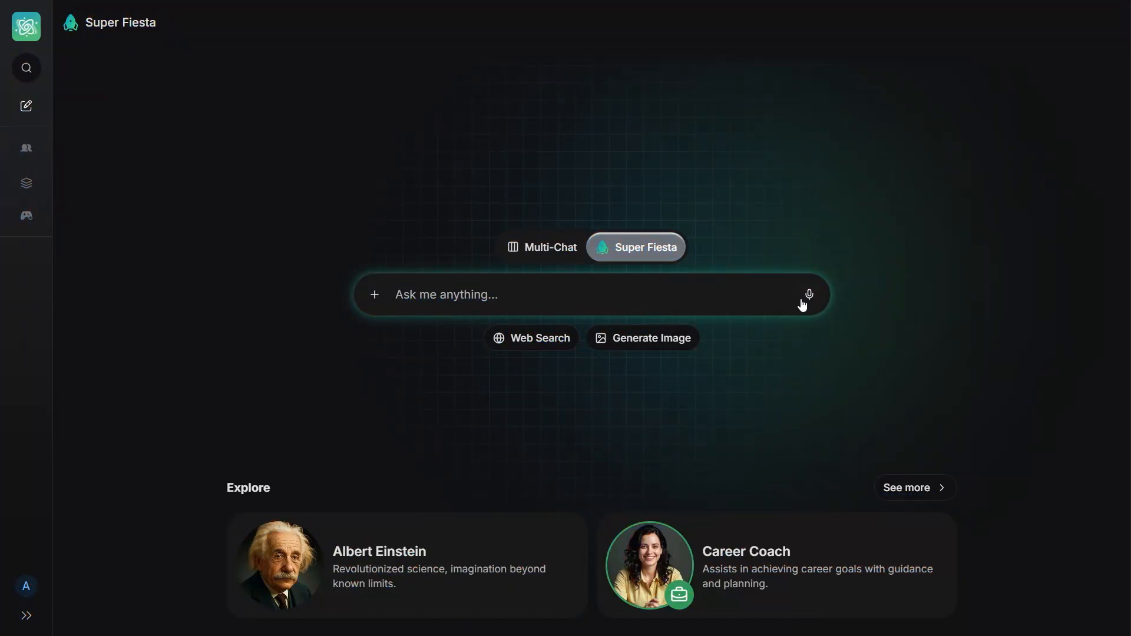
# - Ask Super Fiesta 'Capital of Singapore' and send the question
pyautogui.write('Capital of Singapore')
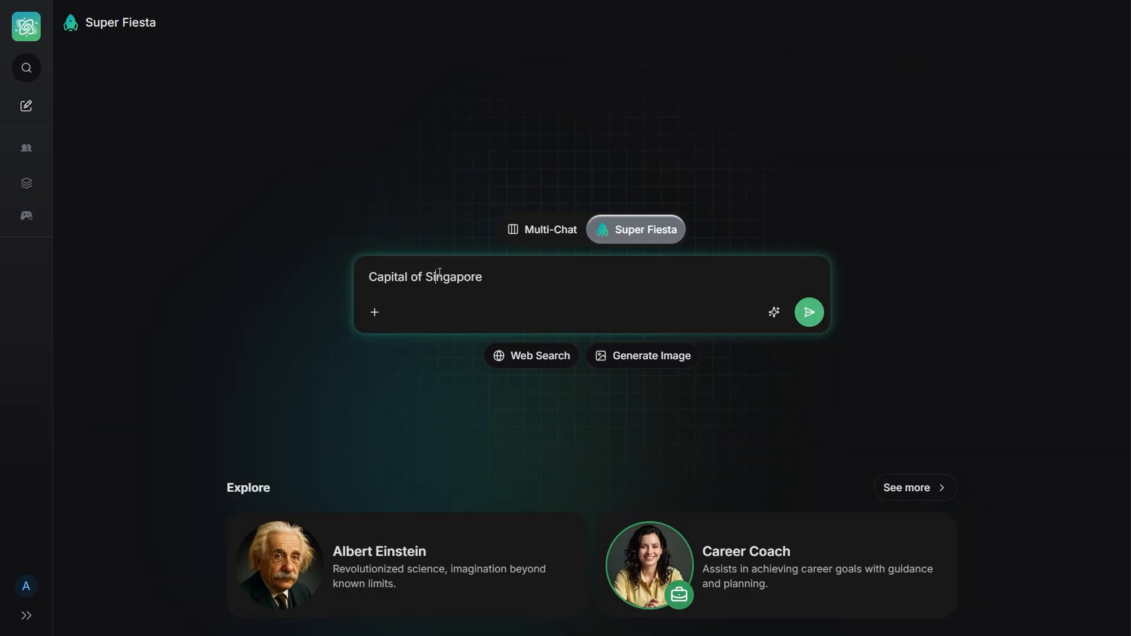
pyautogui.tripleClick(424, 276)
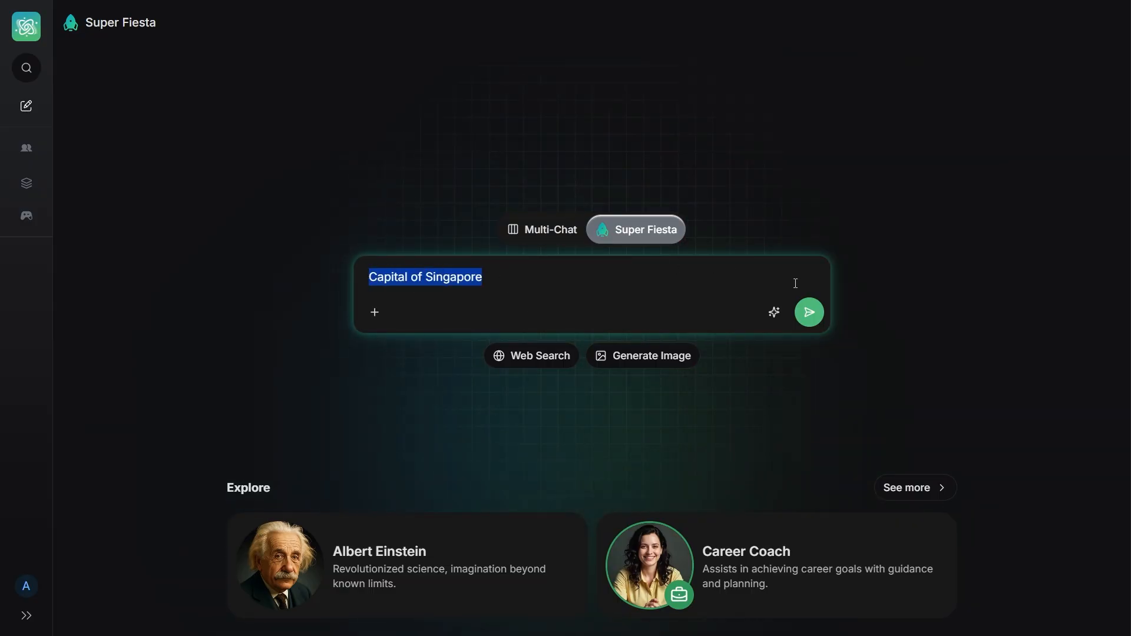
pyautogui.click(807, 311)
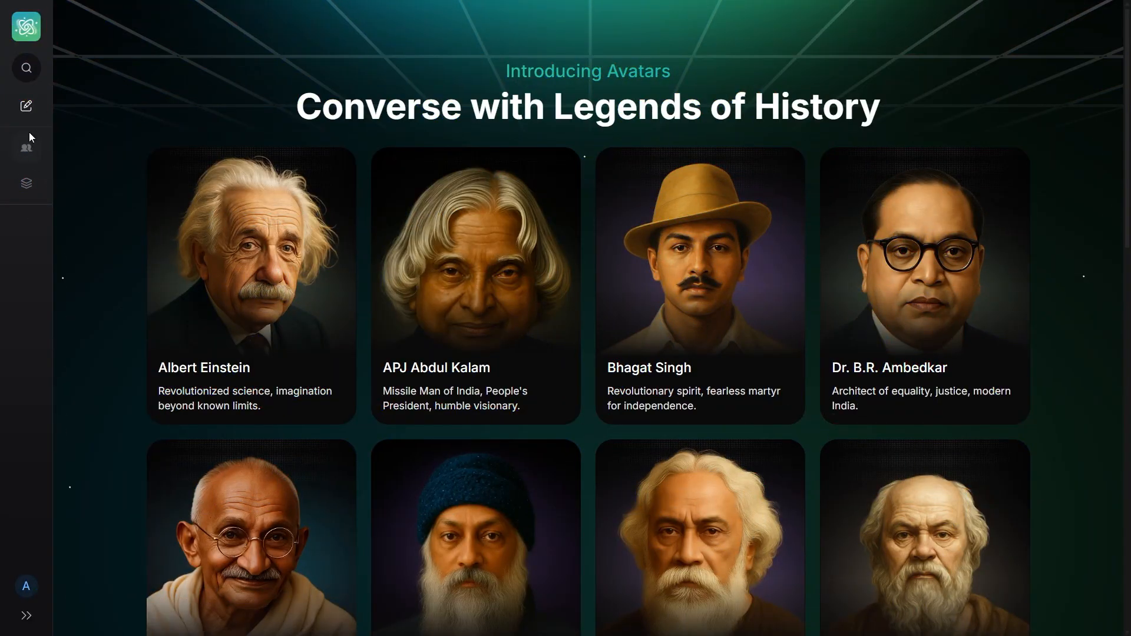
# - Start a chat with the Albert Einstein avatar and read its in-character introduction
pyautogui.click(26, 148)
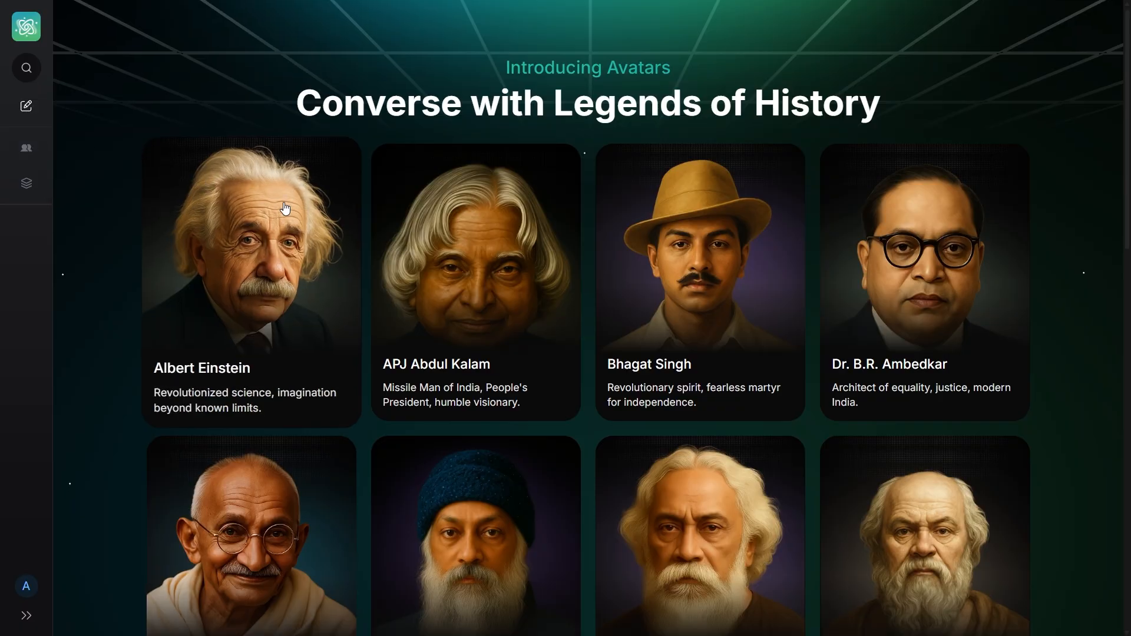
pyautogui.scroll(-3)
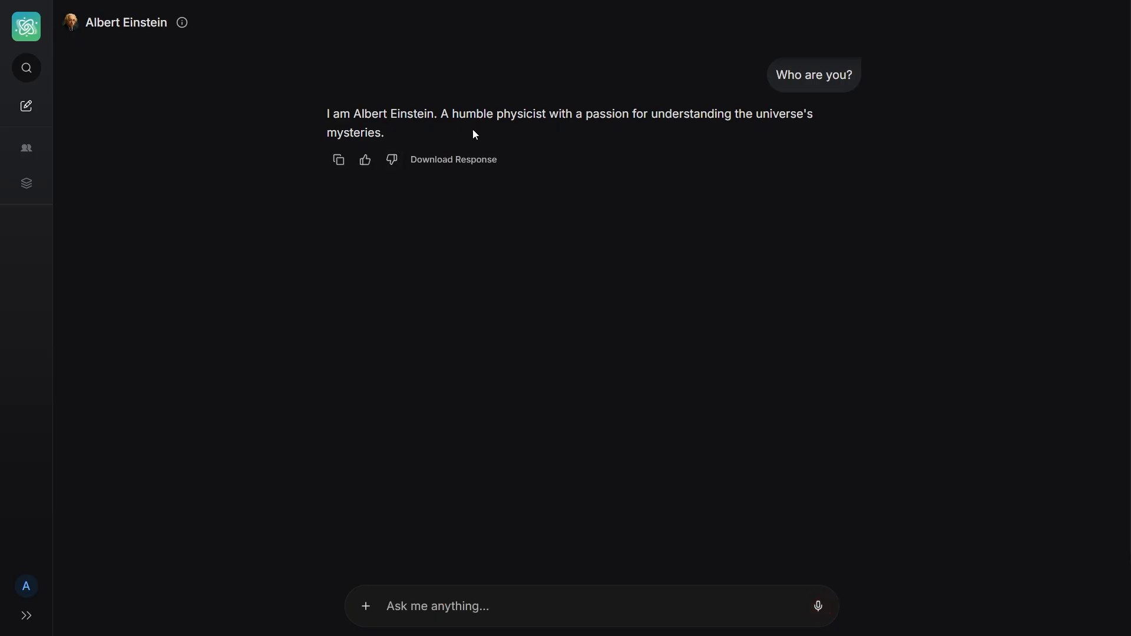
pyautogui.moveTo(316, 132)
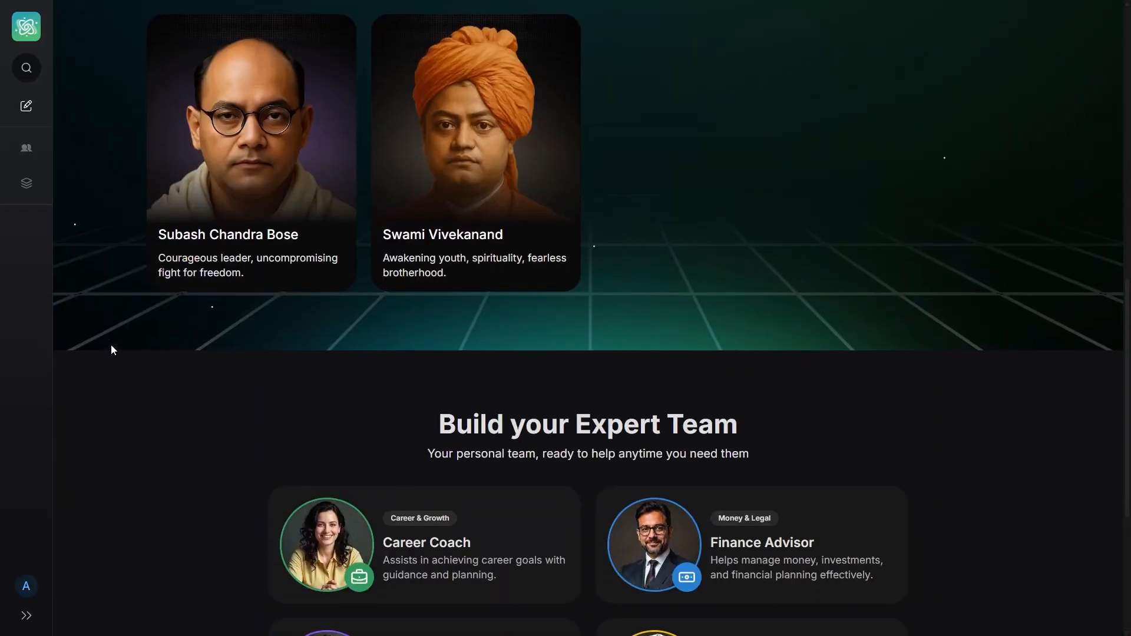
# - Review the expert team avatars: Career Coach, Finance Advisor, Fitness Coach, Personal Chef, Personal Doctor
pyautogui.scroll(-3)
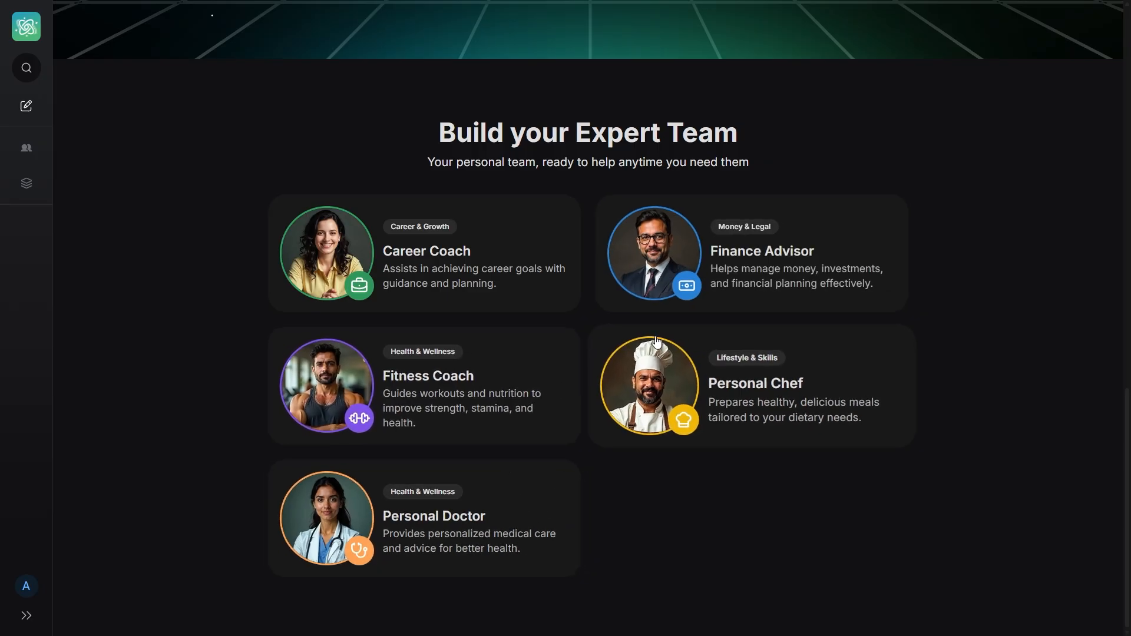
pyautogui.moveTo(493, 452)
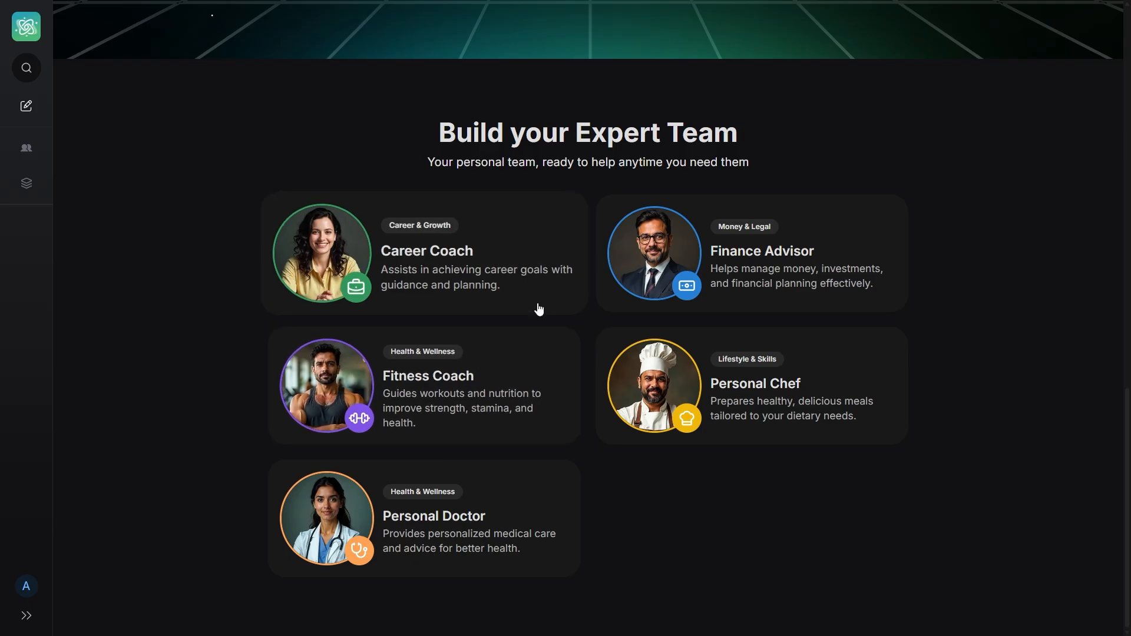
pyautogui.moveTo(567, 306)
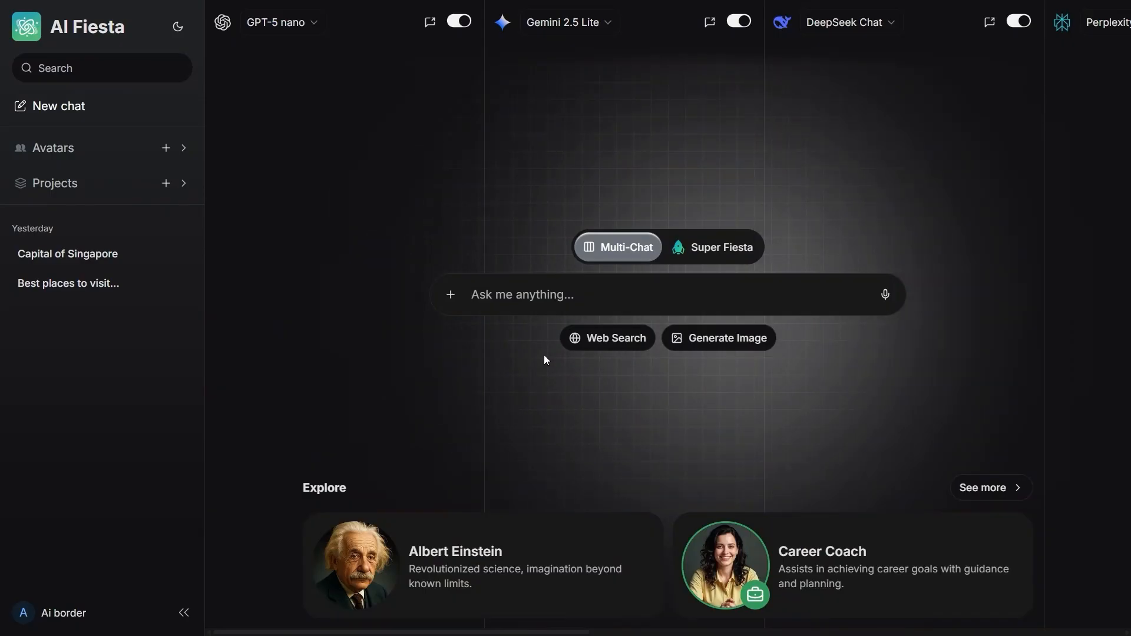
# - Enter 'Create an image of Singapore city.' and turn on image generation mode
pyautogui.write('Create an image of Singapore city.')
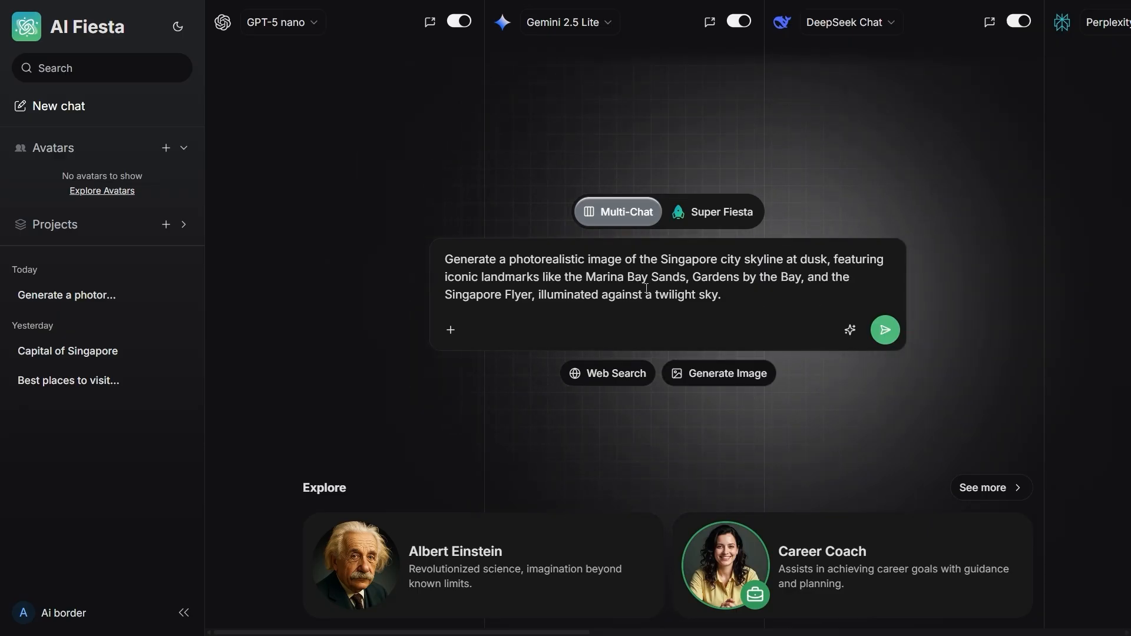
pyautogui.moveTo(737, 22)
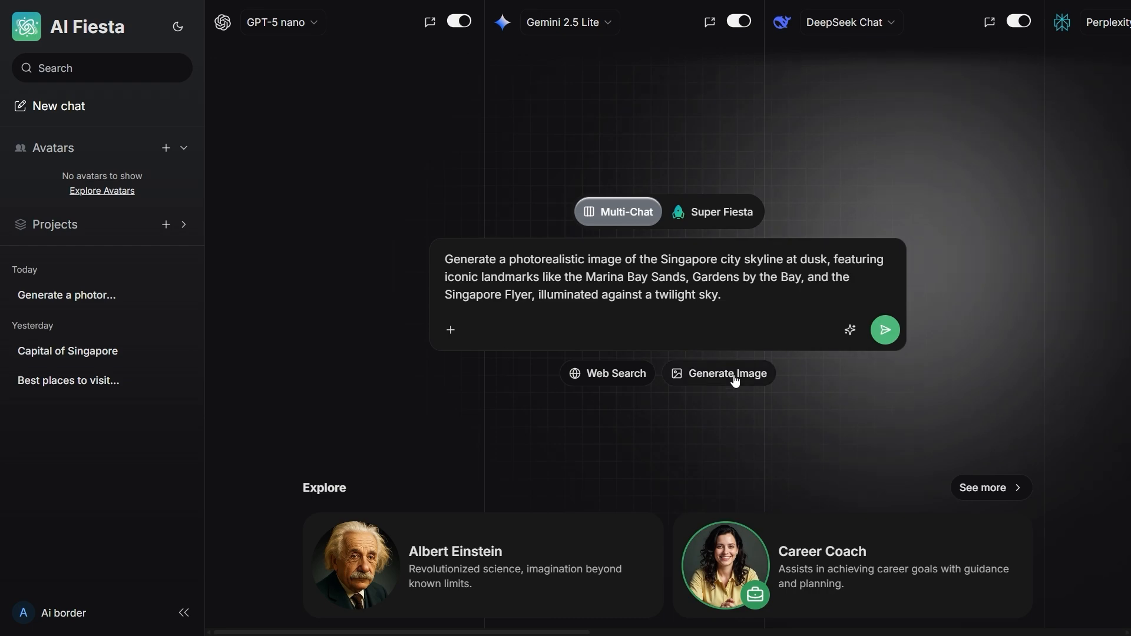
pyautogui.click(727, 374)
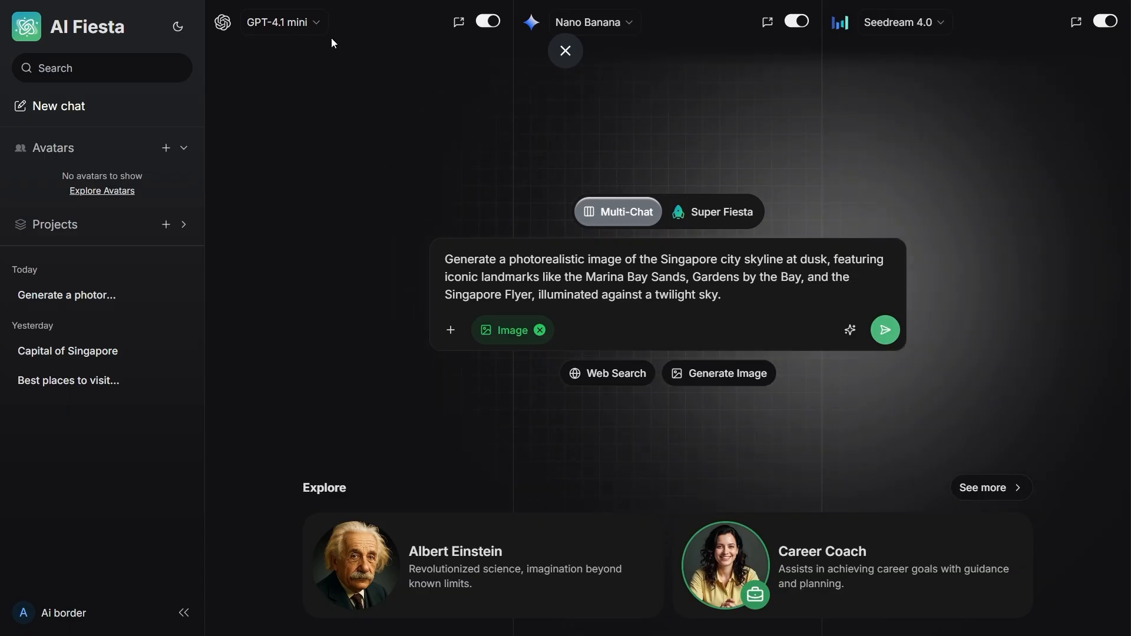
# - Send the skyline-at-dusk prompt to GPT-4.1 mini, Nano Banana and Seedream 4.0
pyautogui.click(883, 330)
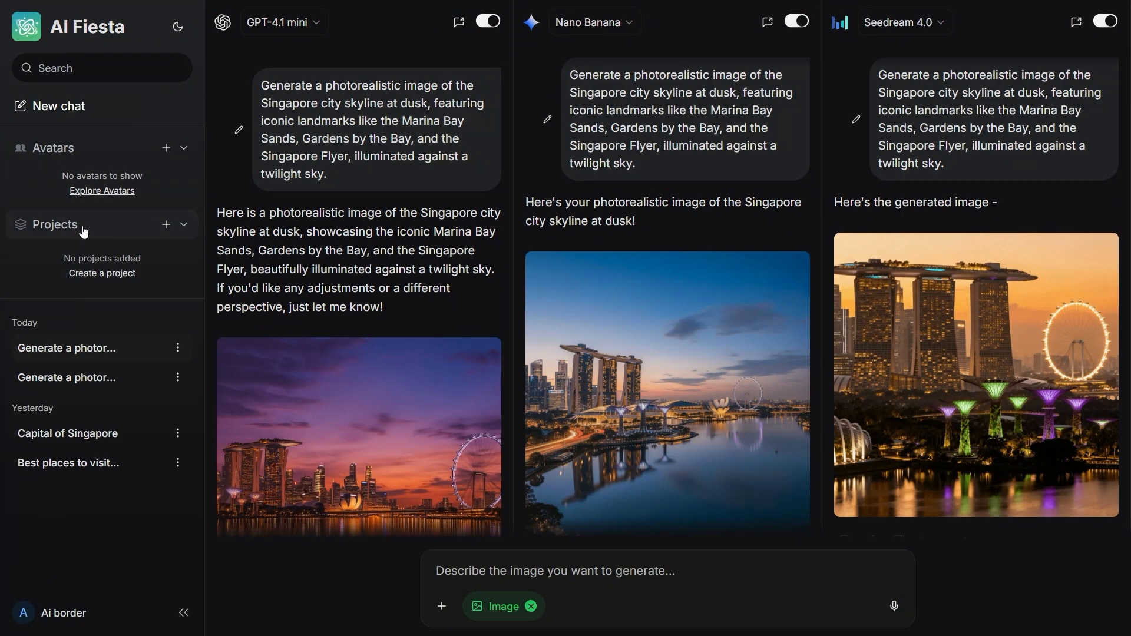
# - Start a new project and focus the System prompt field in the Create new project form
pyautogui.click(166, 225)
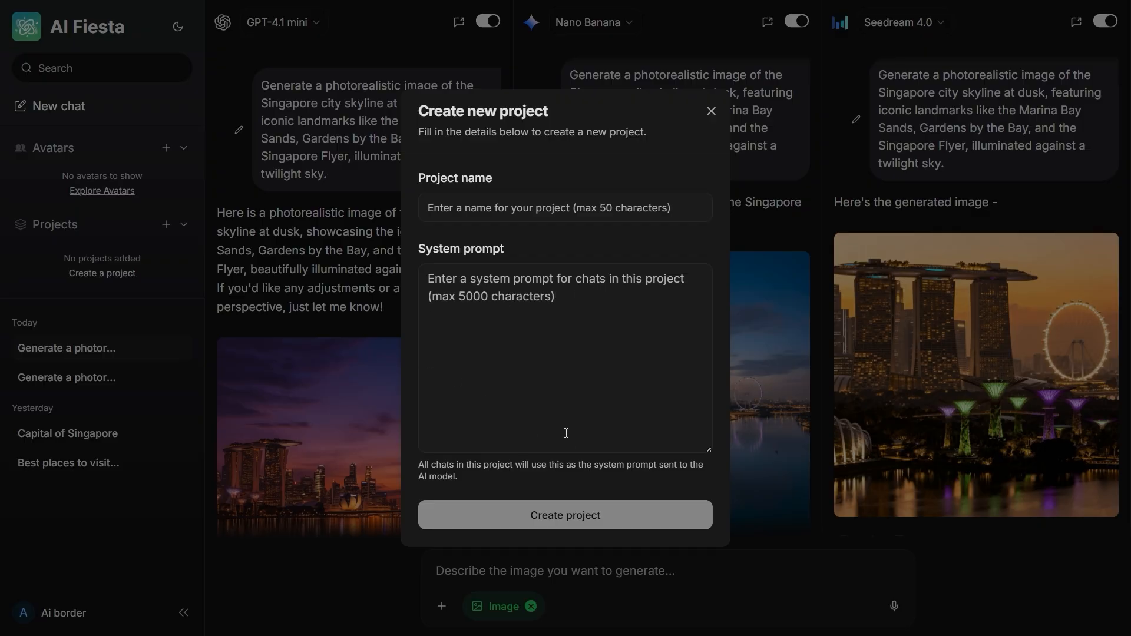
pyautogui.click(565, 207)
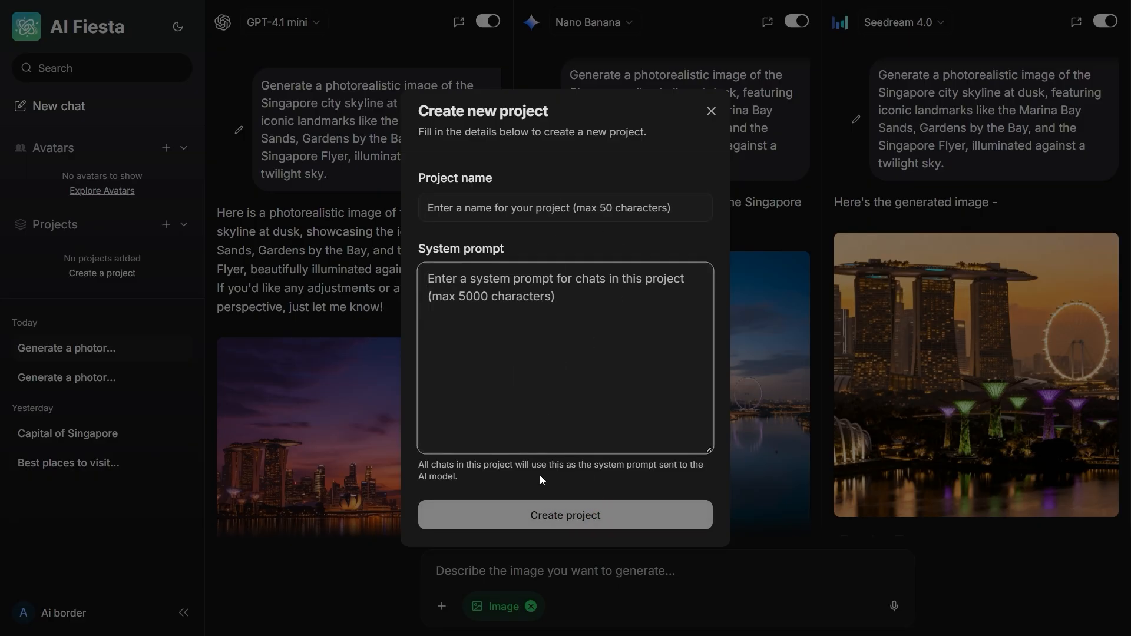
pyautogui.moveTo(704, 114)
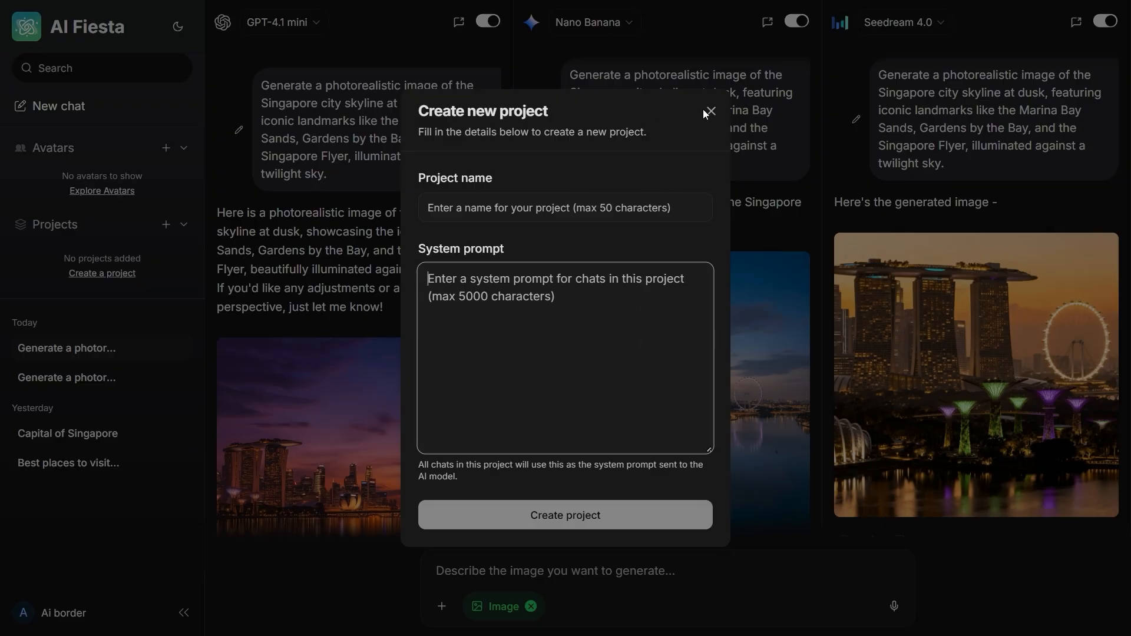